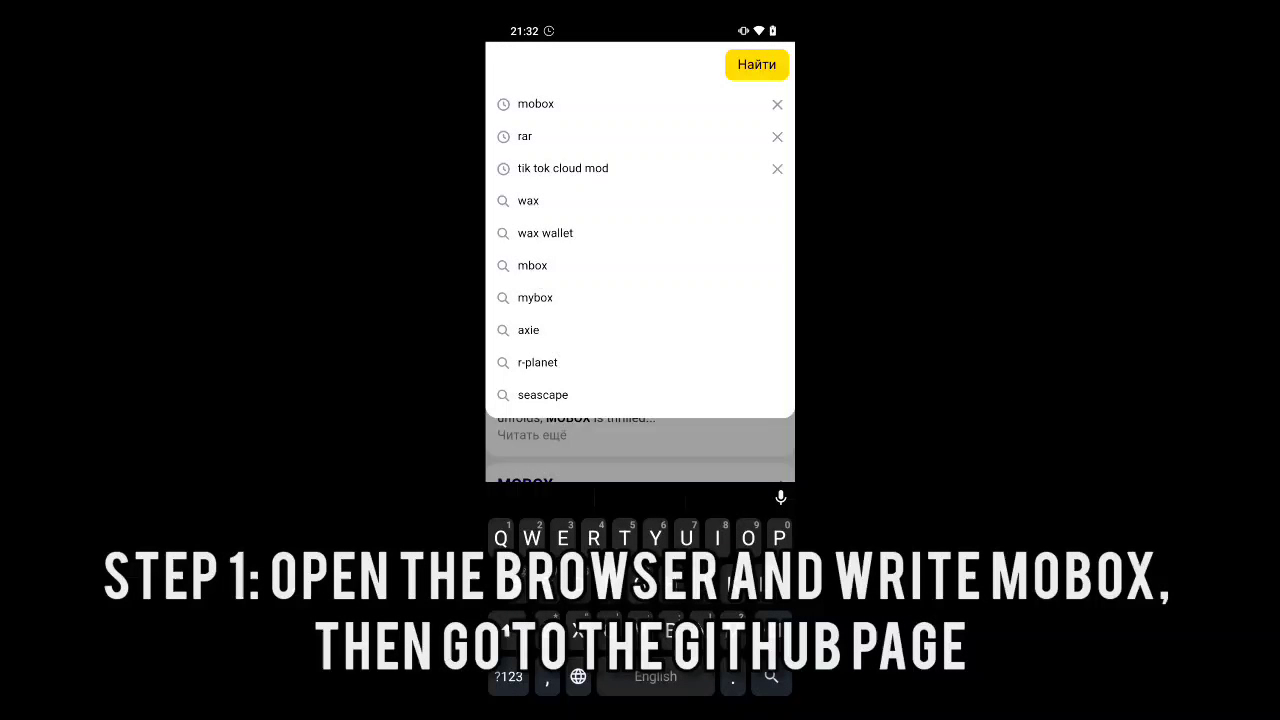
# - Search Mobox and open the olegos2/mobox GitHub page, scrolling to Installation
pyautogui.write('Mobox')
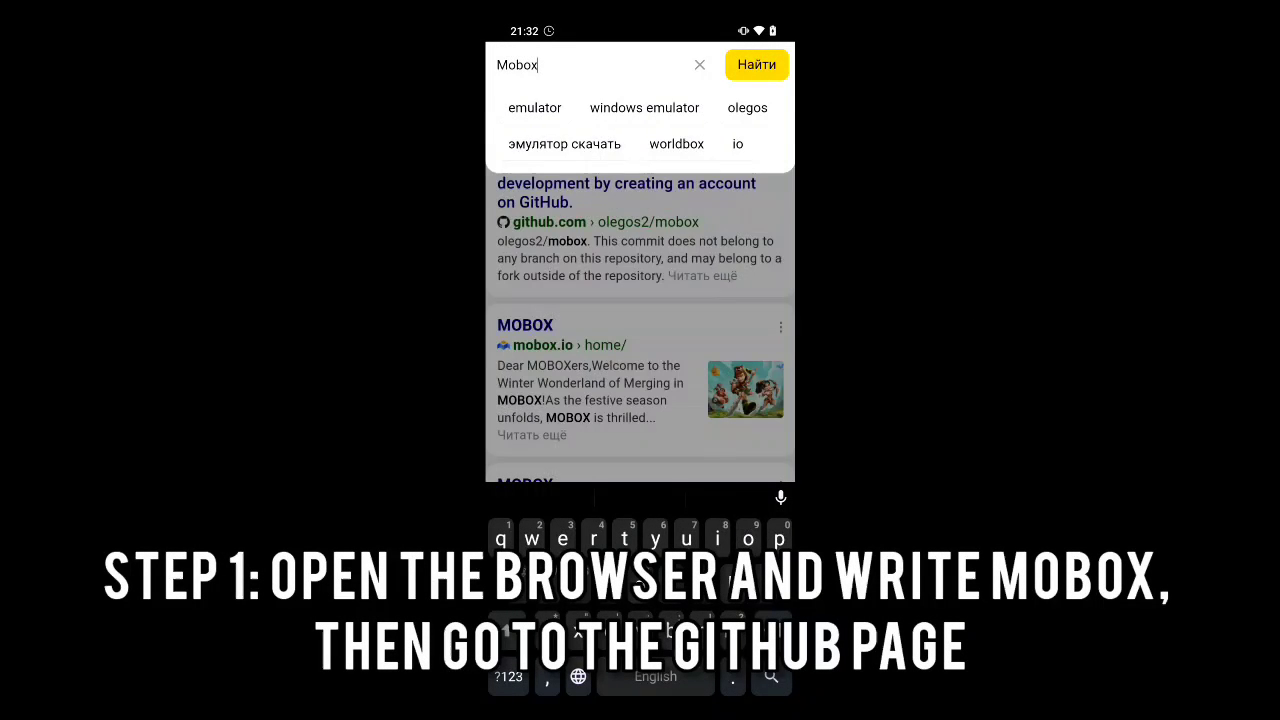
pyautogui.click(756, 64)
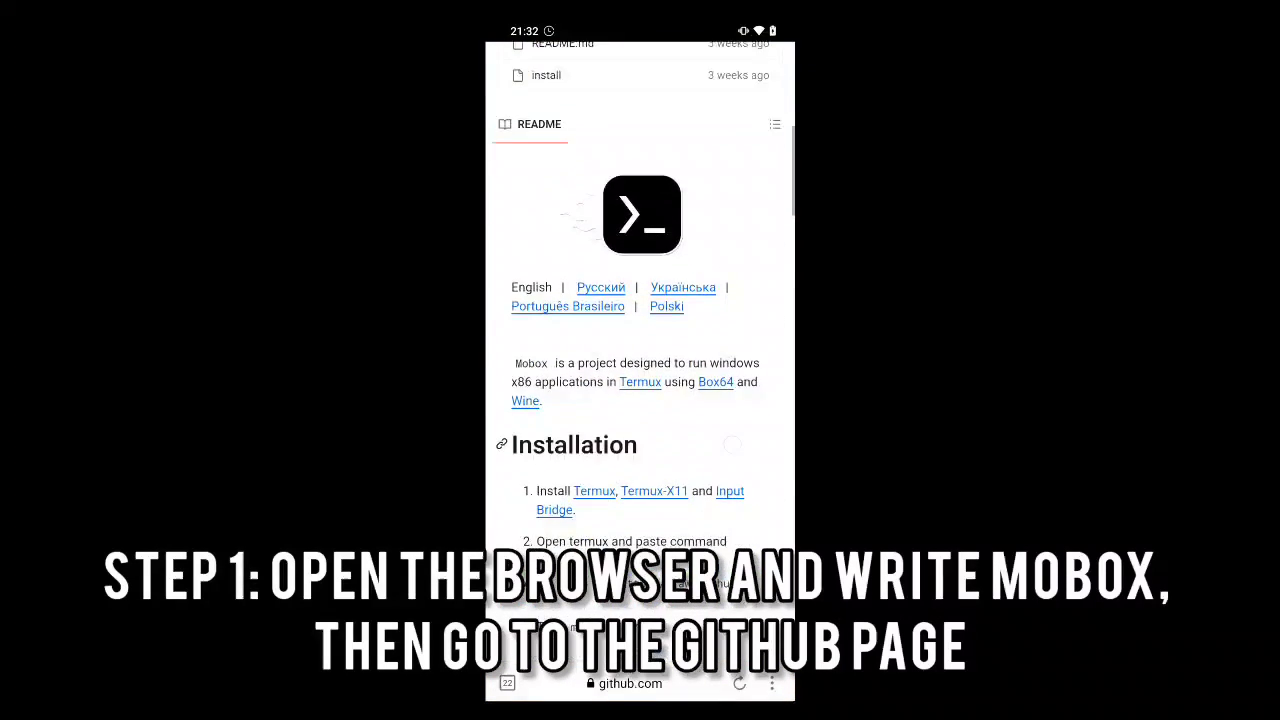
pyautogui.scroll(-3)
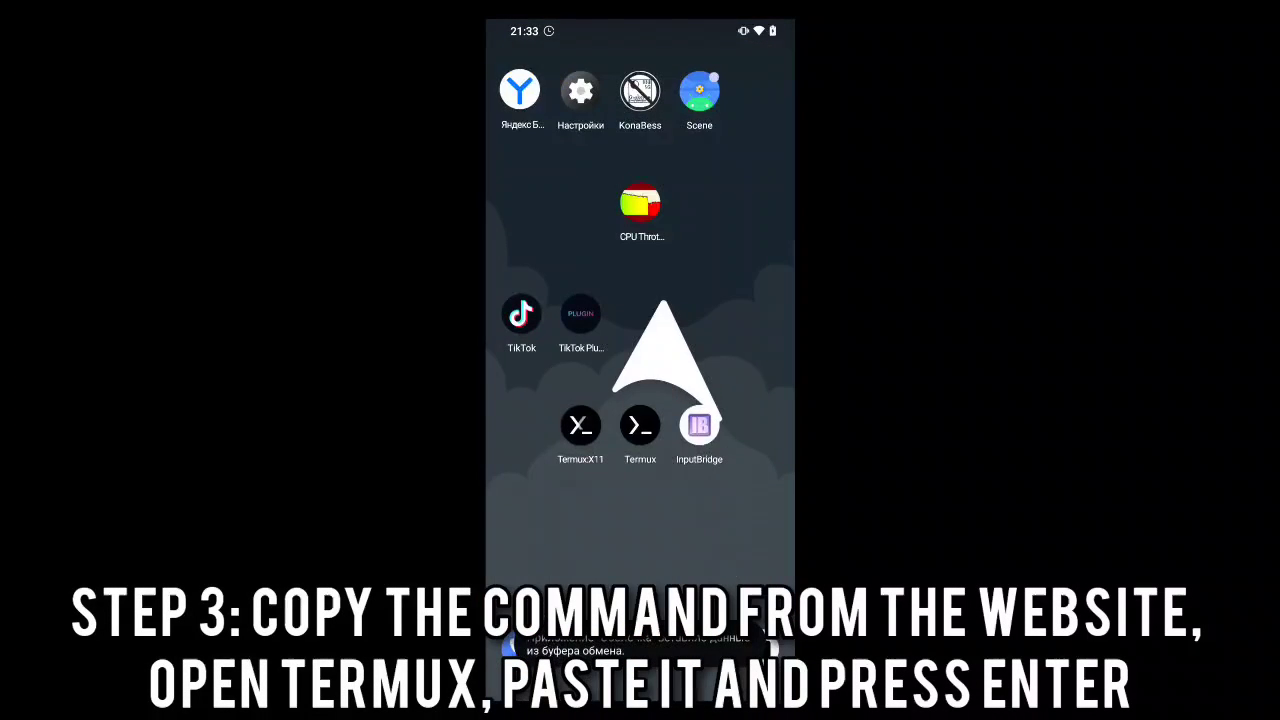
# - Run the Mobox install command in Termux, then launch mobox
pyautogui.click(640, 425)
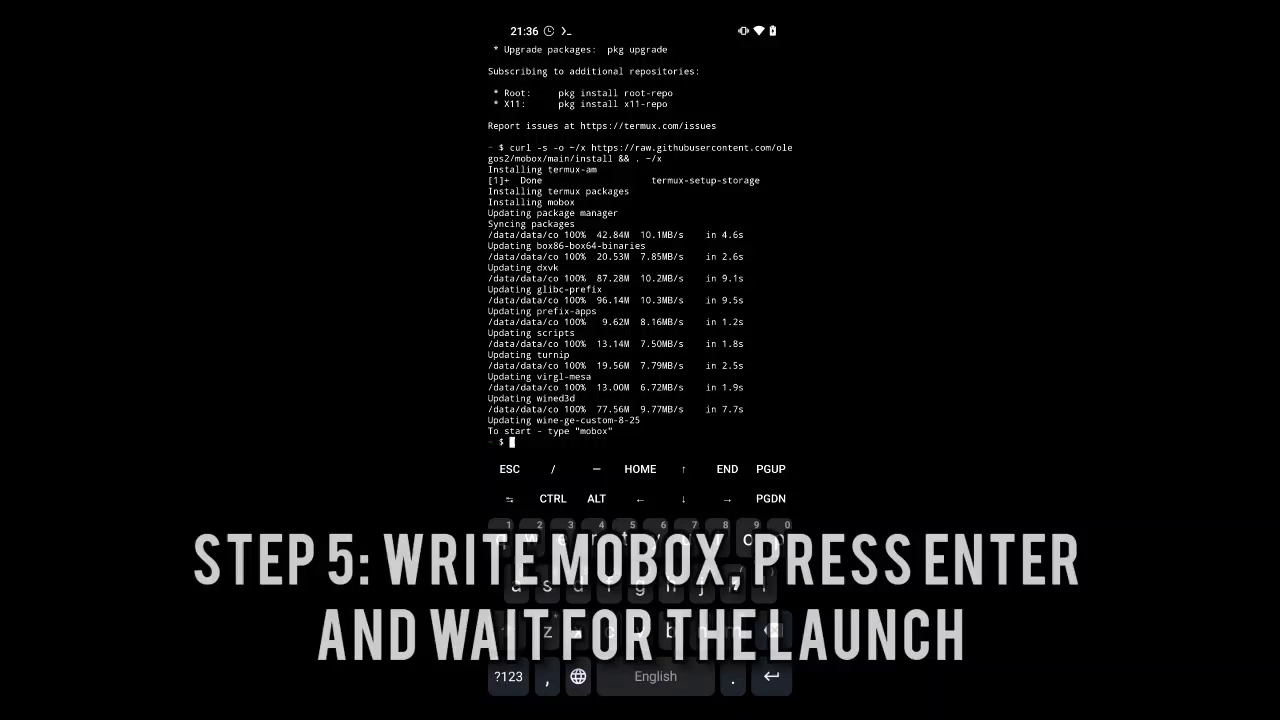
pyautogui.write('mobox')
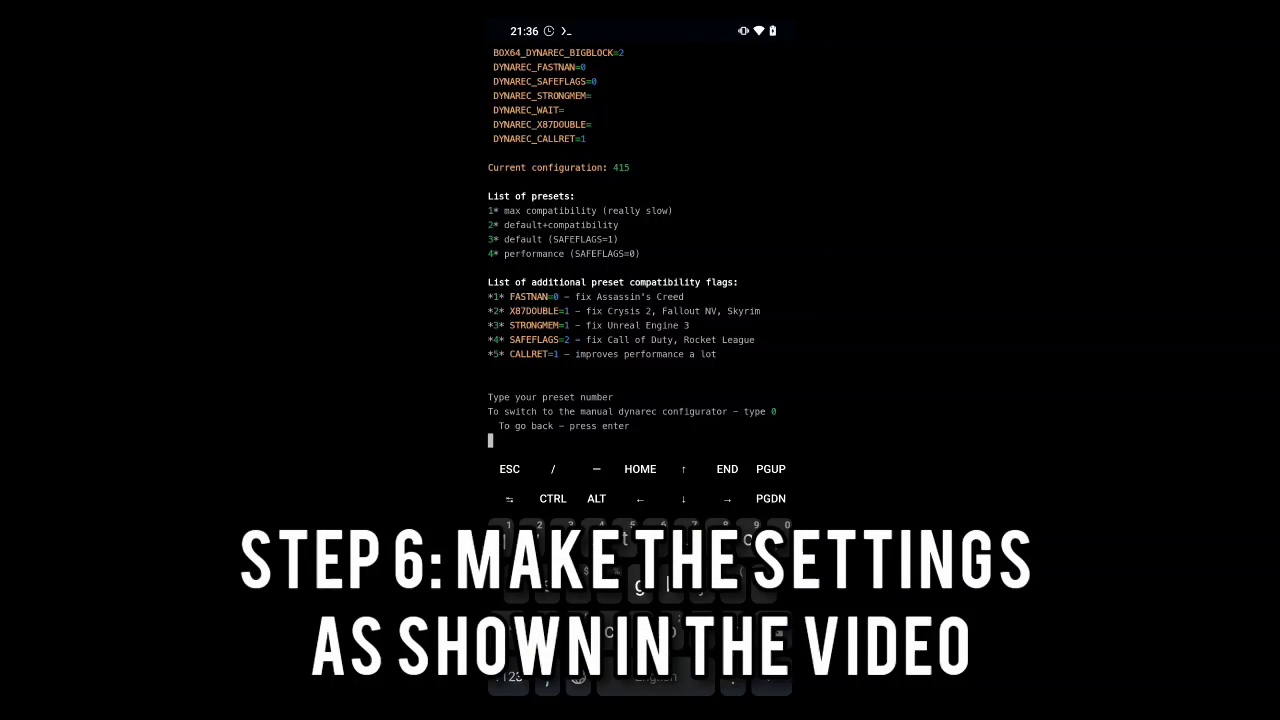
# - Apply dynarec preset 4 (performance) and confirm fallback resolution 1280x1024
pyautogui.press('enter')
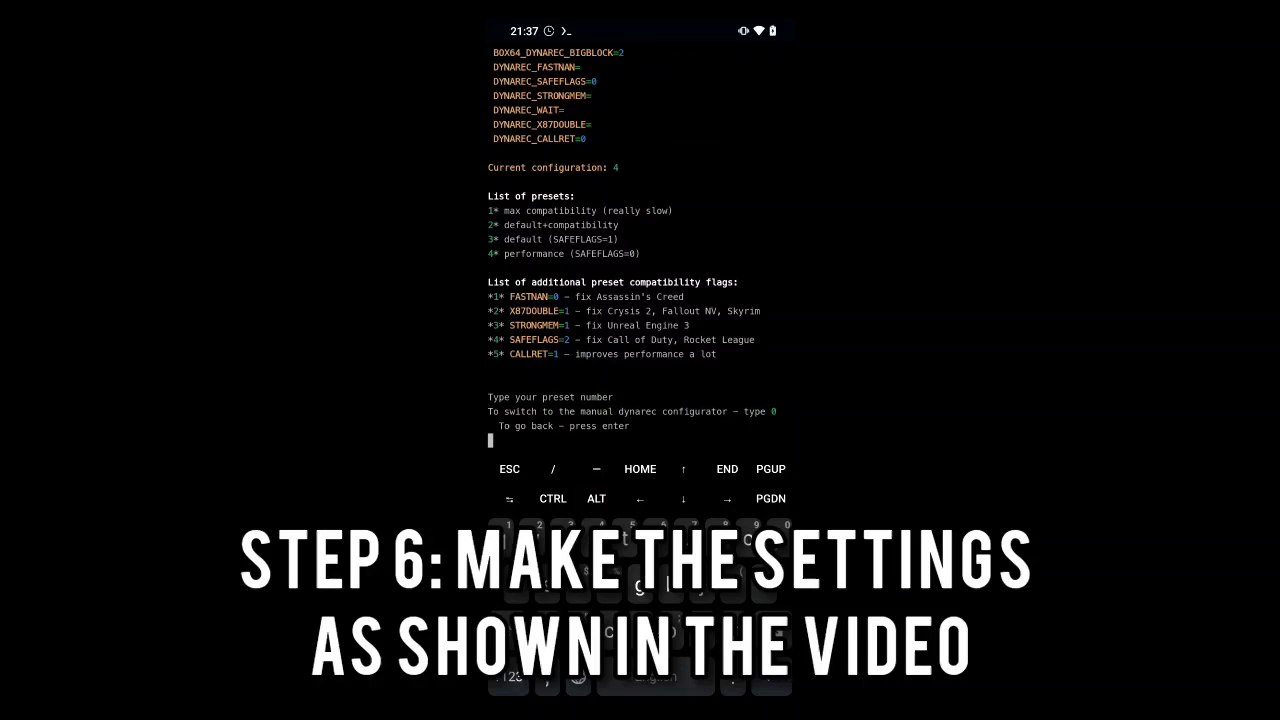
pyautogui.press('enter')
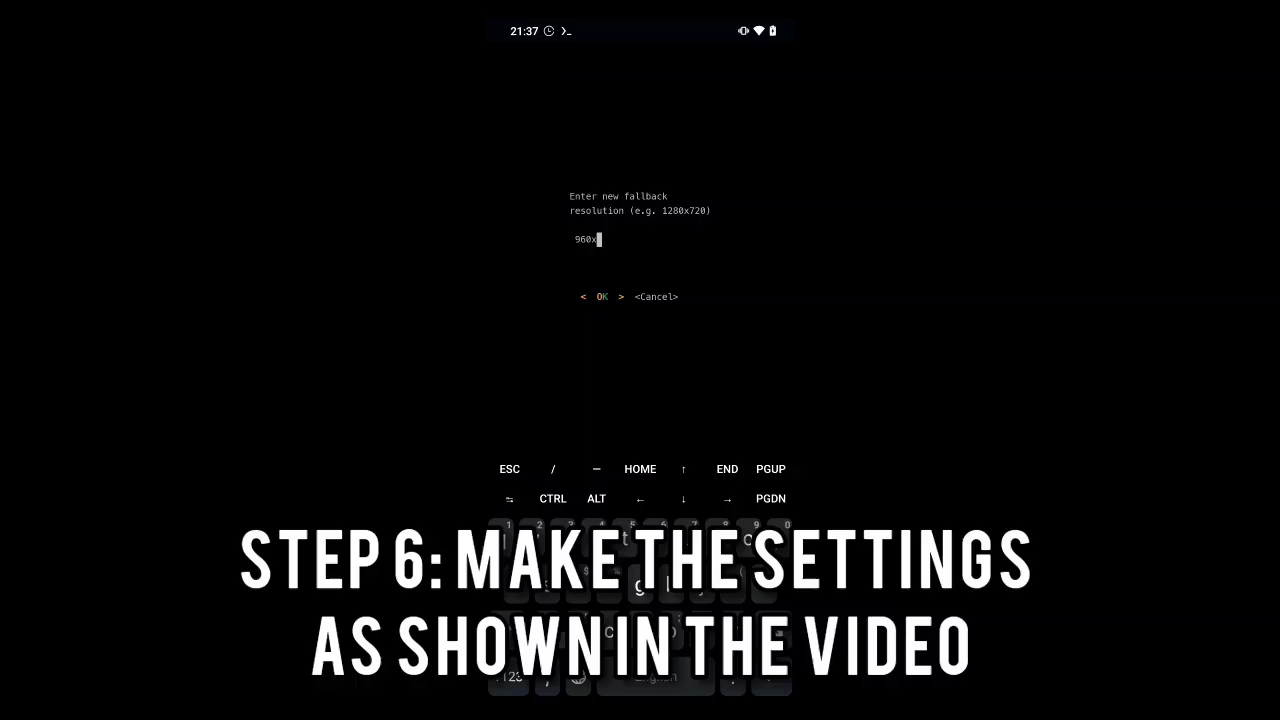
pyautogui.click(602, 296)
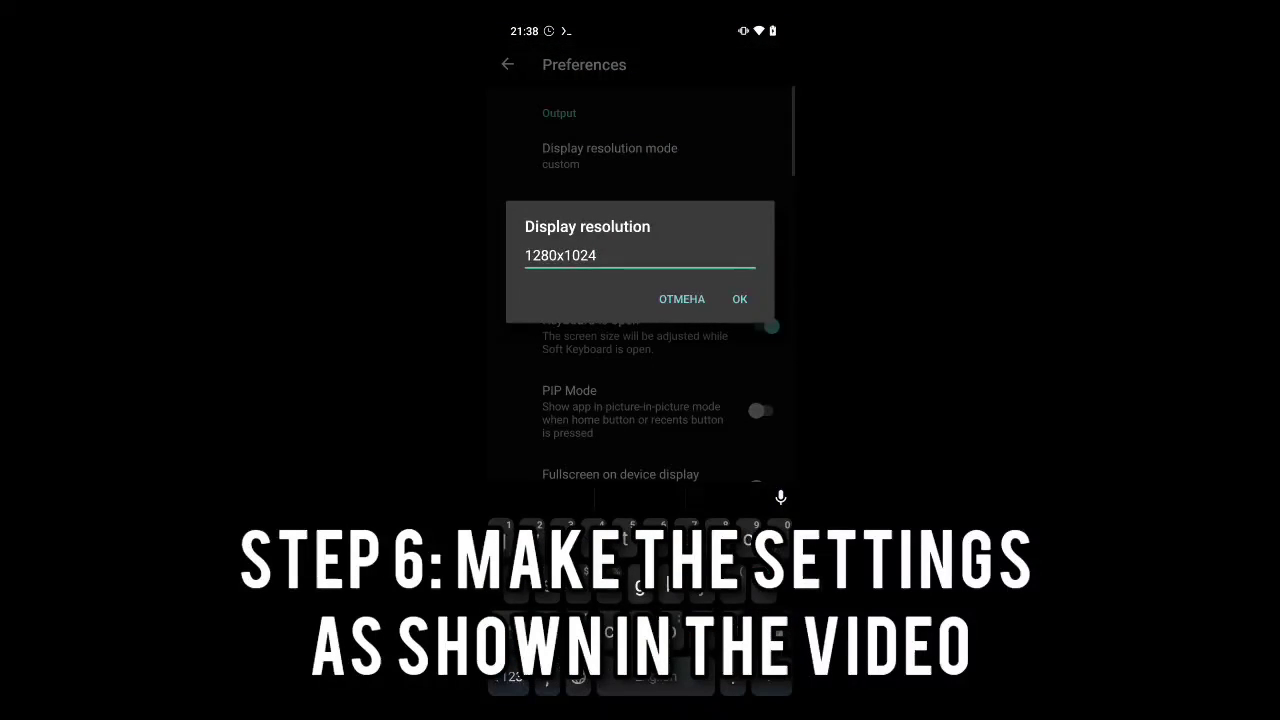
# - Confirm 960x540 as the Termux:X11 display resolution and watch Wine setup progress
pyautogui.click(739, 298)
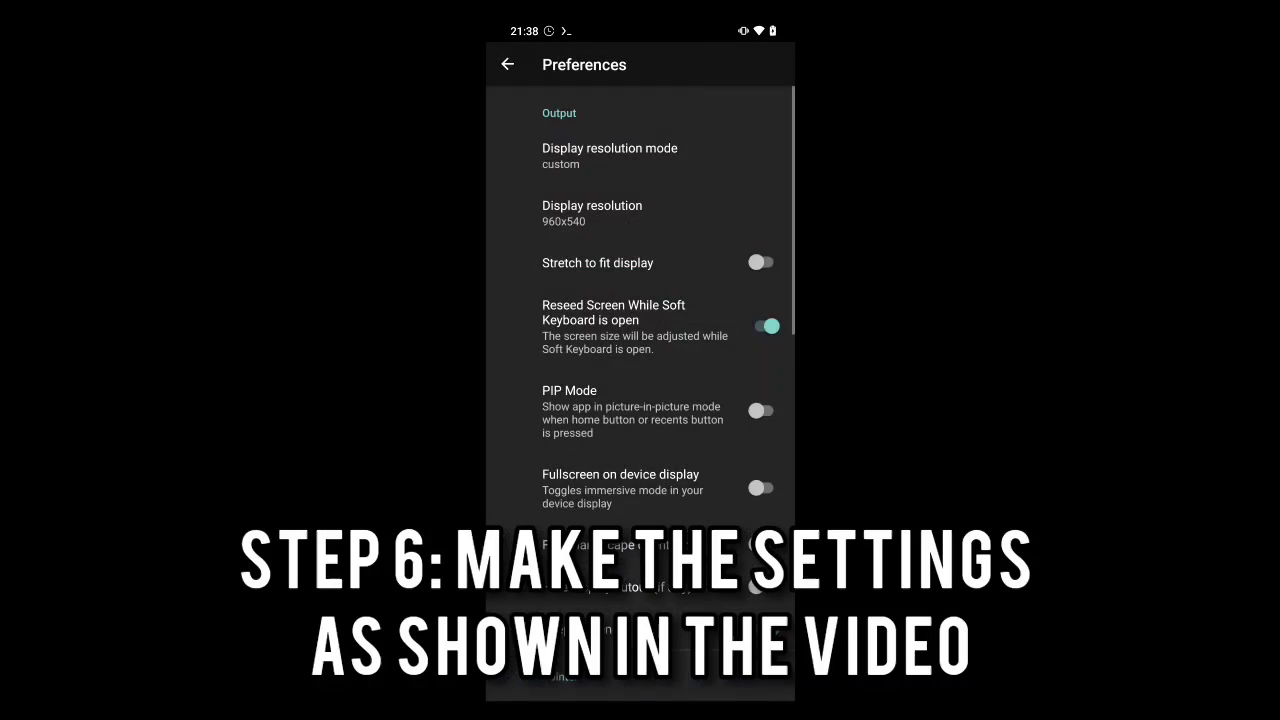
pyautogui.scroll(-3)
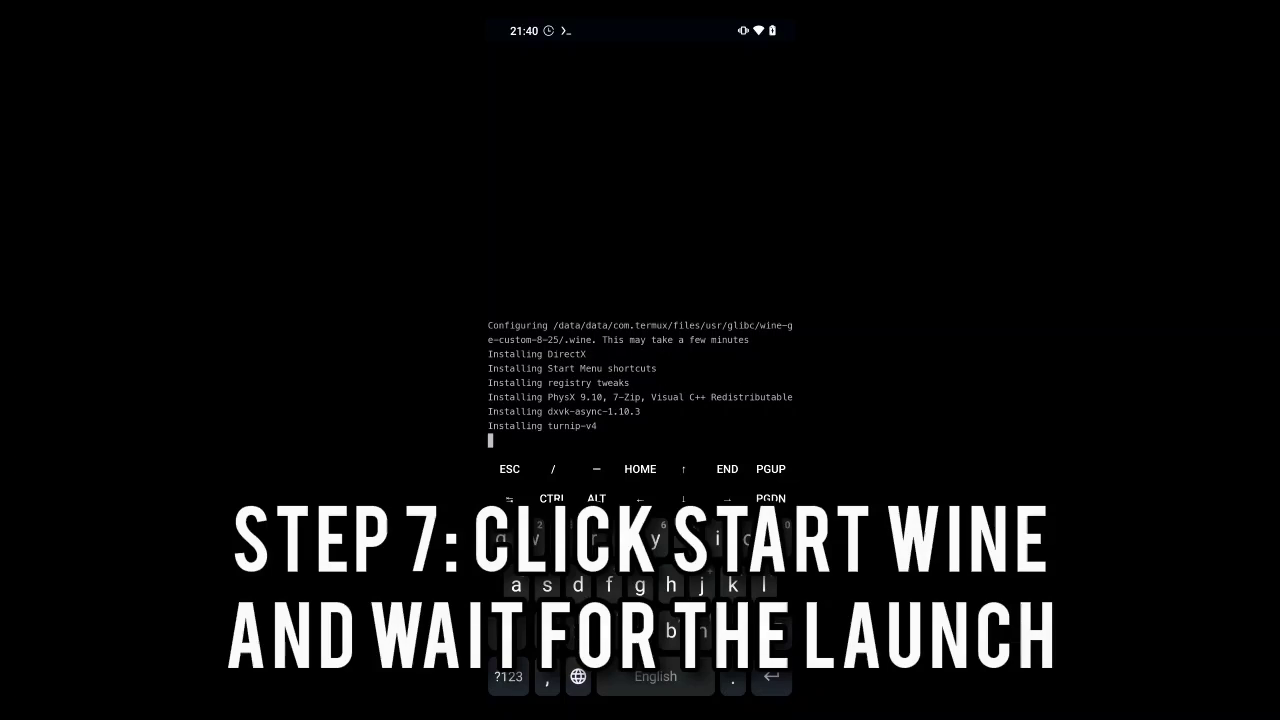
# - Start Wine to show the desktop with the Computer window
pyautogui.click(170, 636)
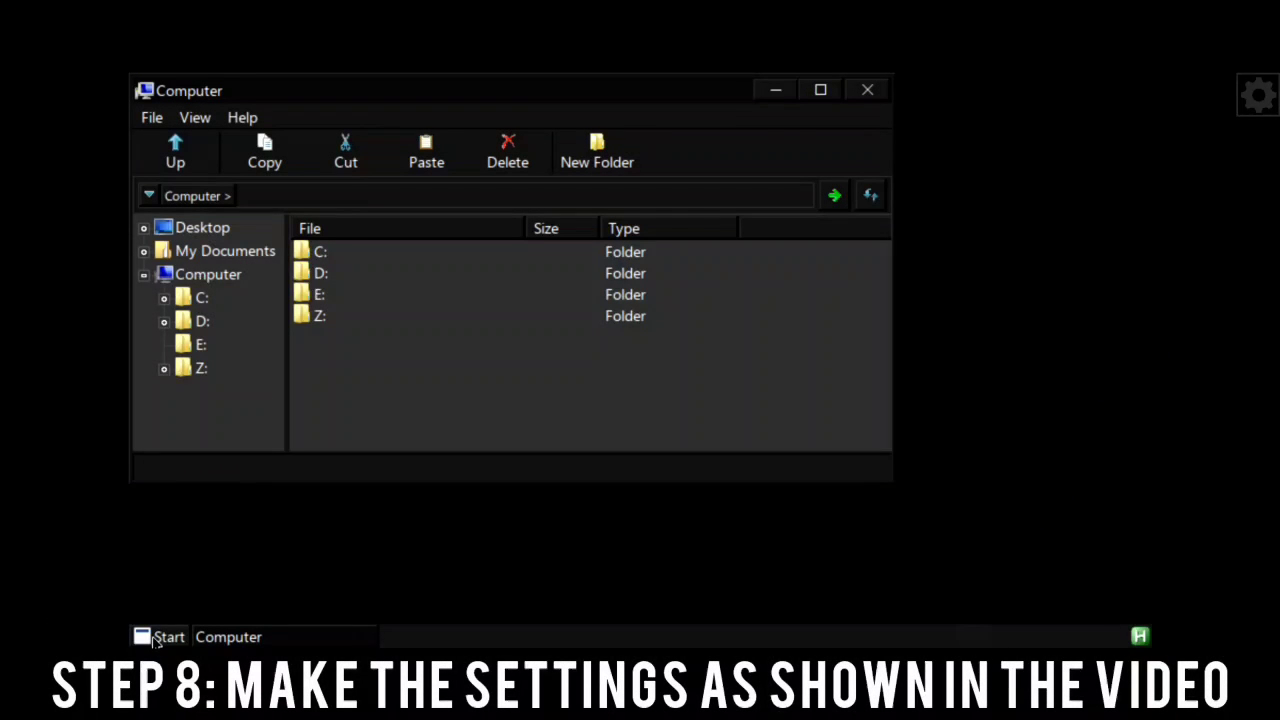
# - Pick dxvk-async-1.10.3 from the Start menu's Install list
pyautogui.click(169, 637)
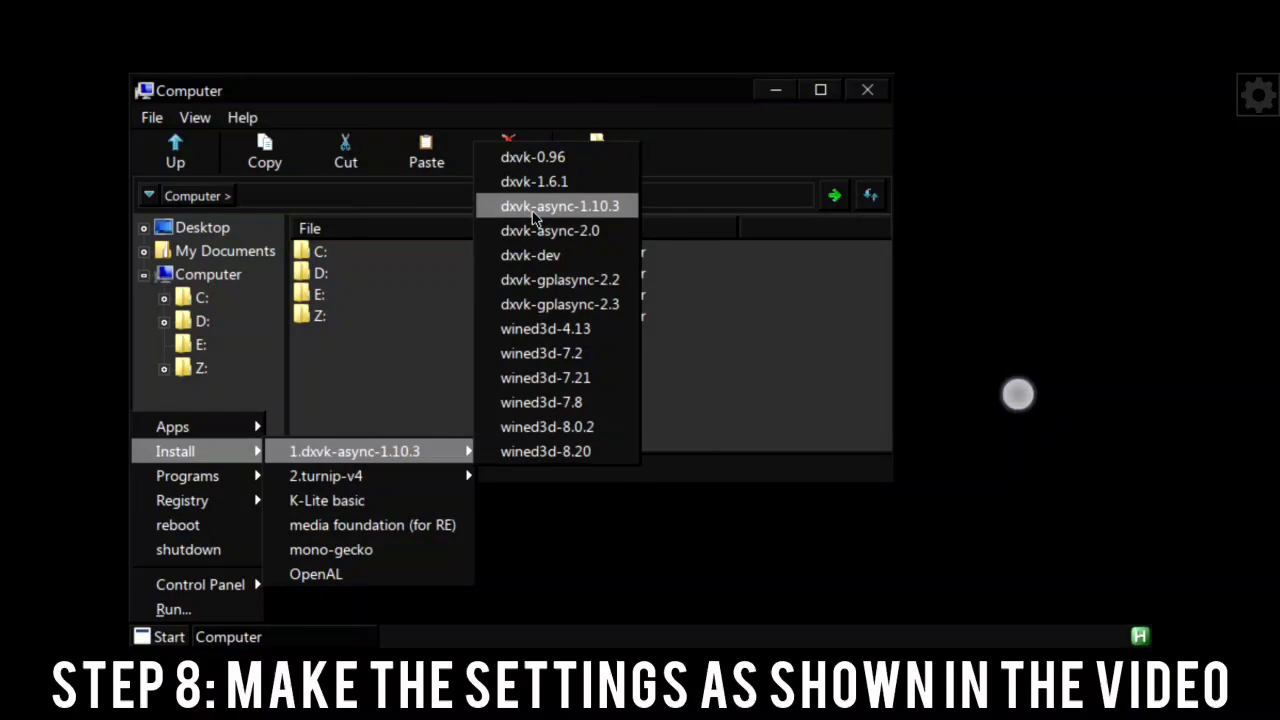
pyautogui.click(559, 205)
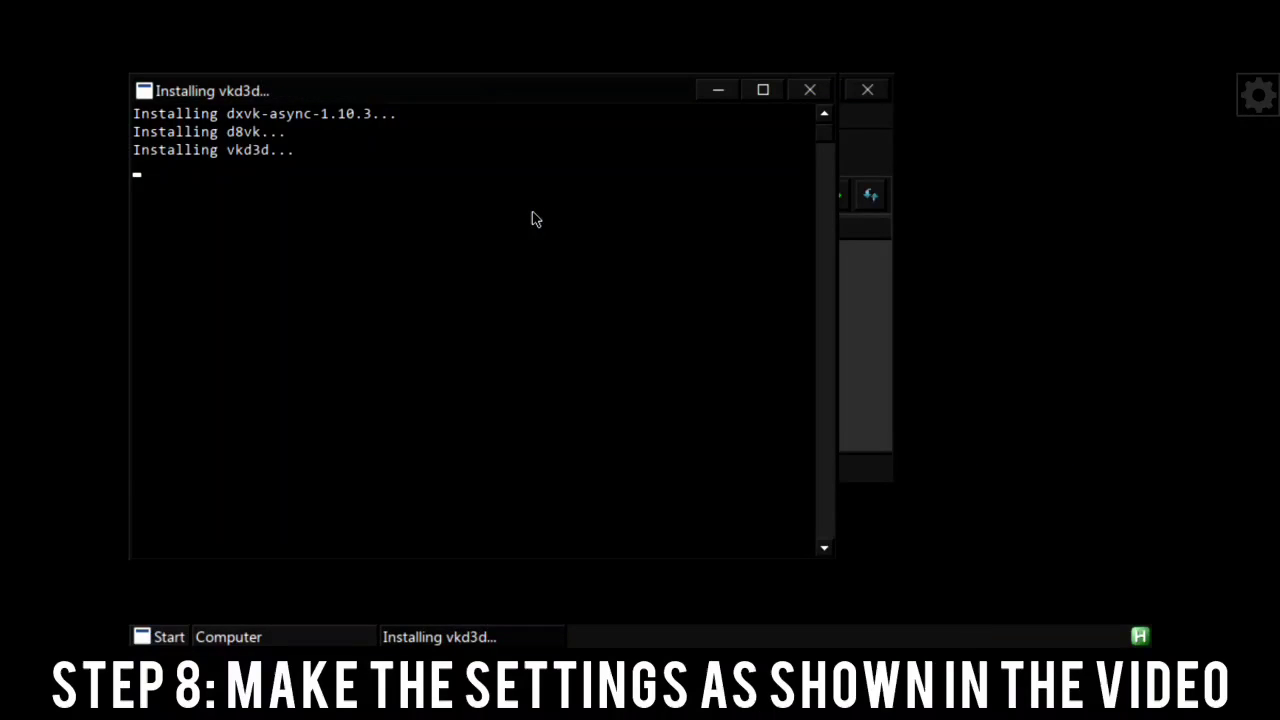